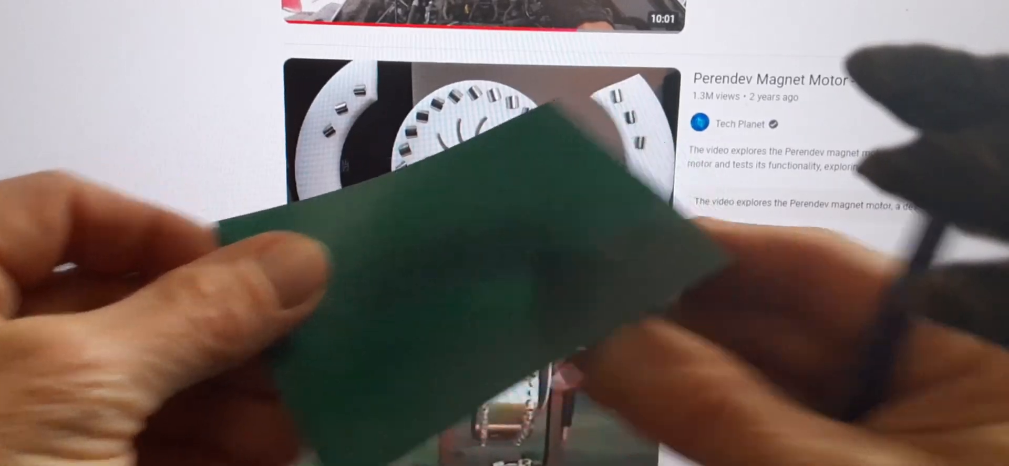
pyautogui.scroll(-3)
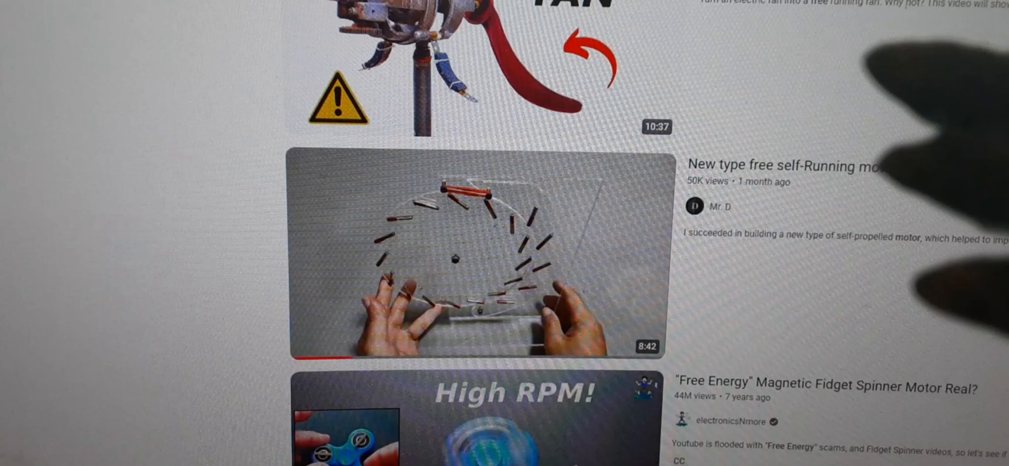
pyautogui.moveTo(163, 352)
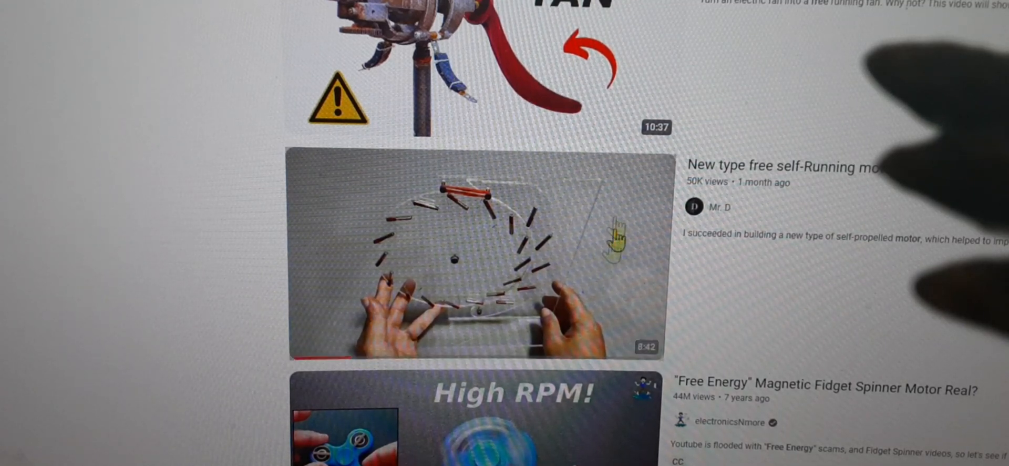
pyautogui.moveTo(116, 221)
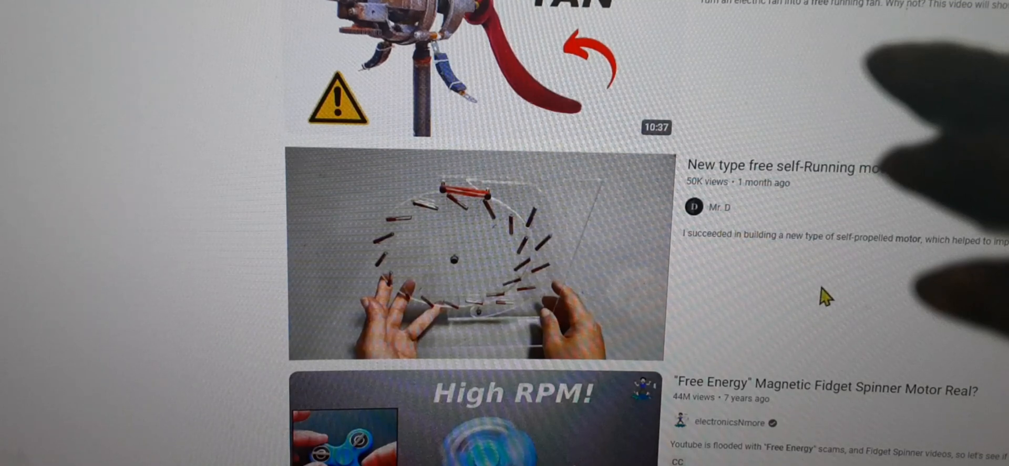
pyautogui.moveTo(875, 298)
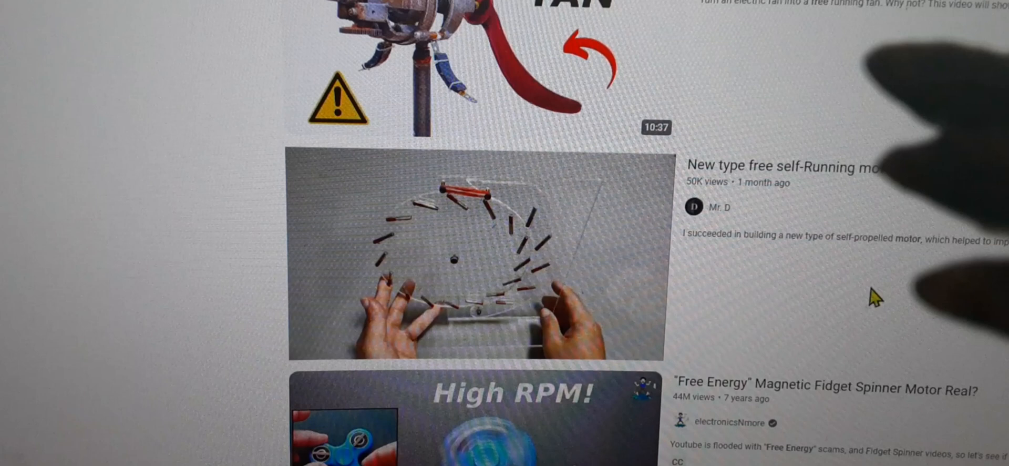
pyautogui.moveTo(904, 296)
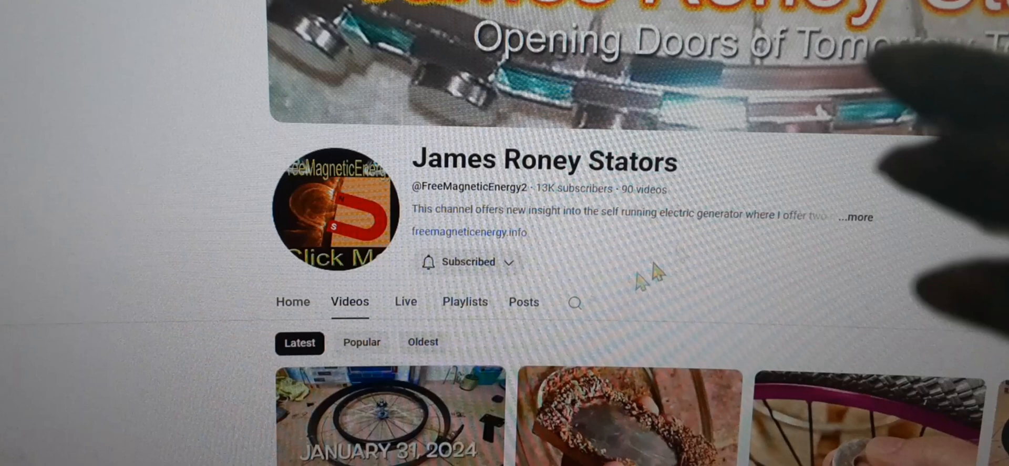
pyautogui.moveTo(641, 254)
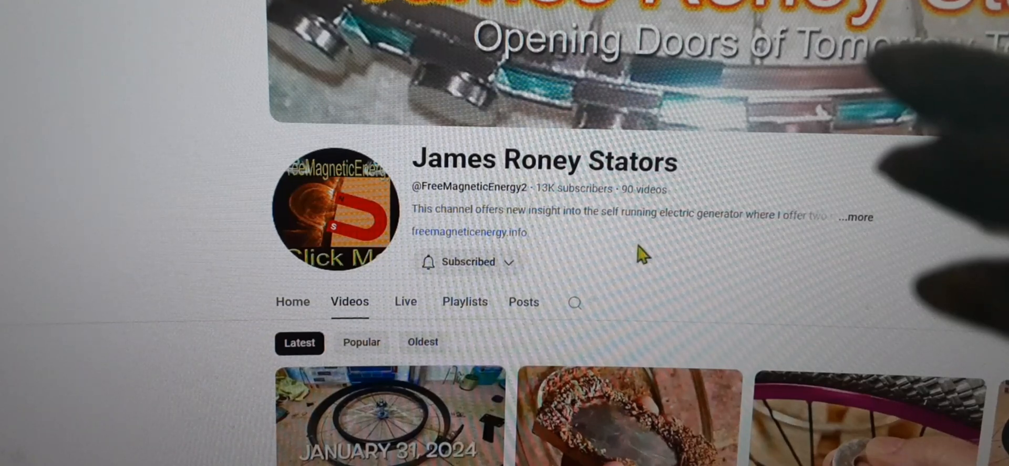
pyautogui.moveTo(663, 221)
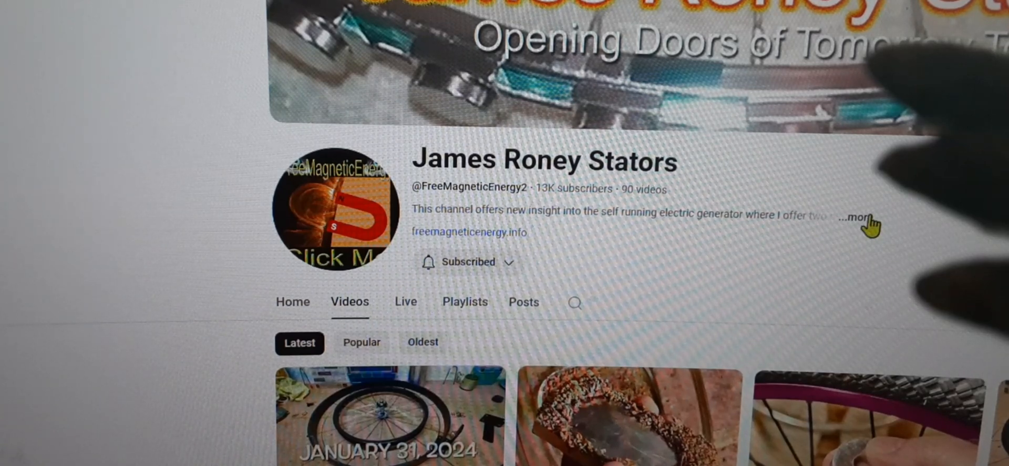
pyautogui.scroll(-3)
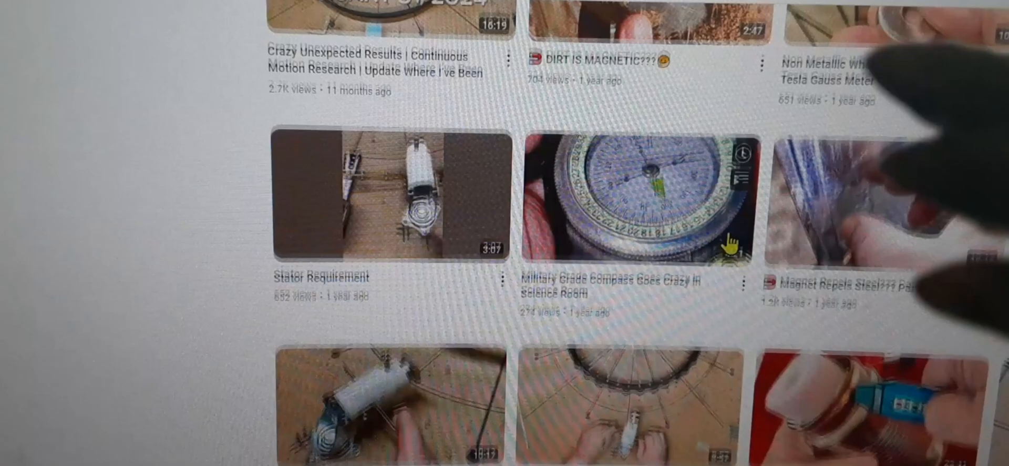
pyautogui.scroll(-3)
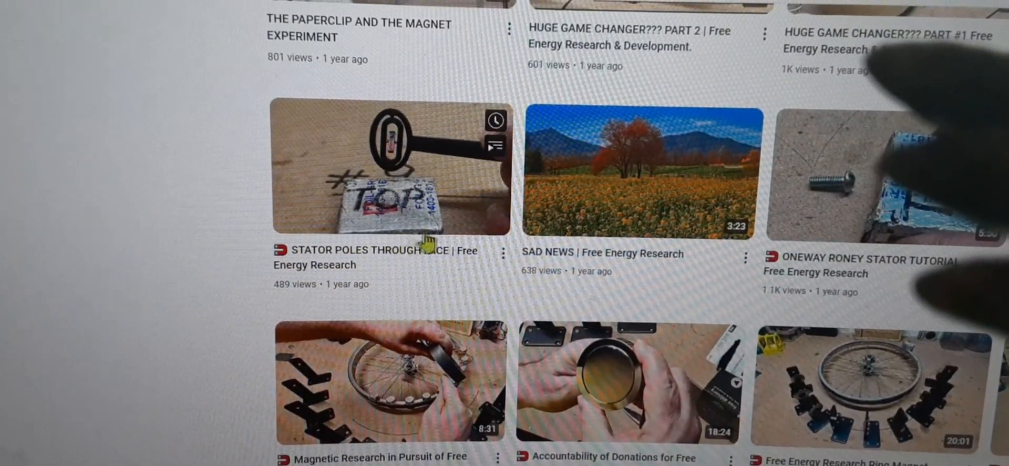
pyautogui.scroll(-3)
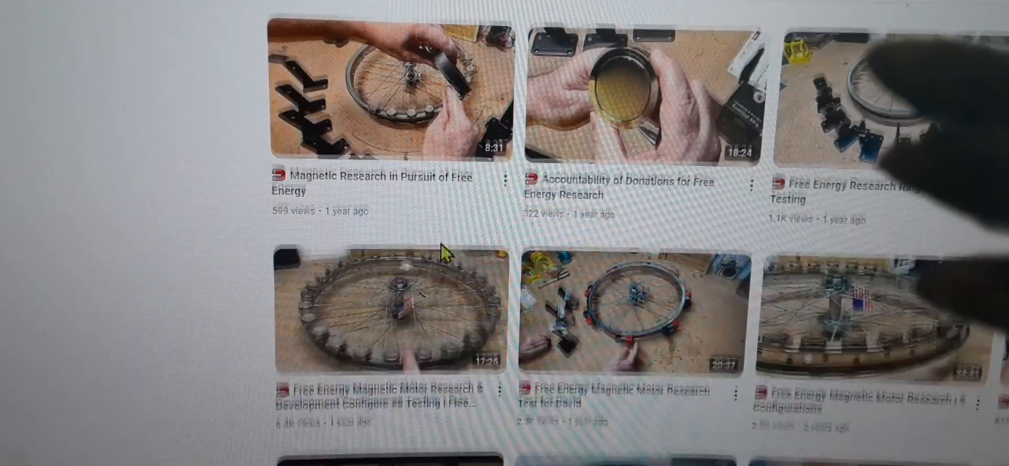
pyautogui.scroll(-3)
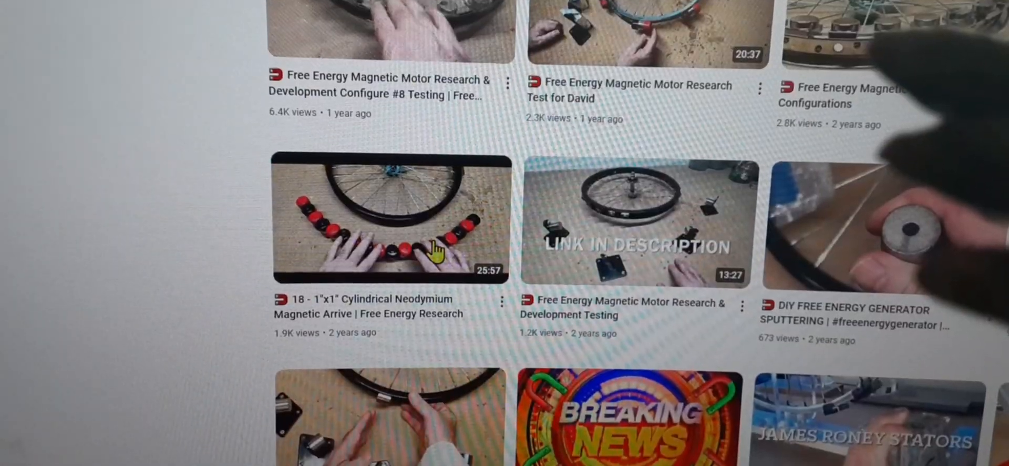
pyautogui.scroll(-3)
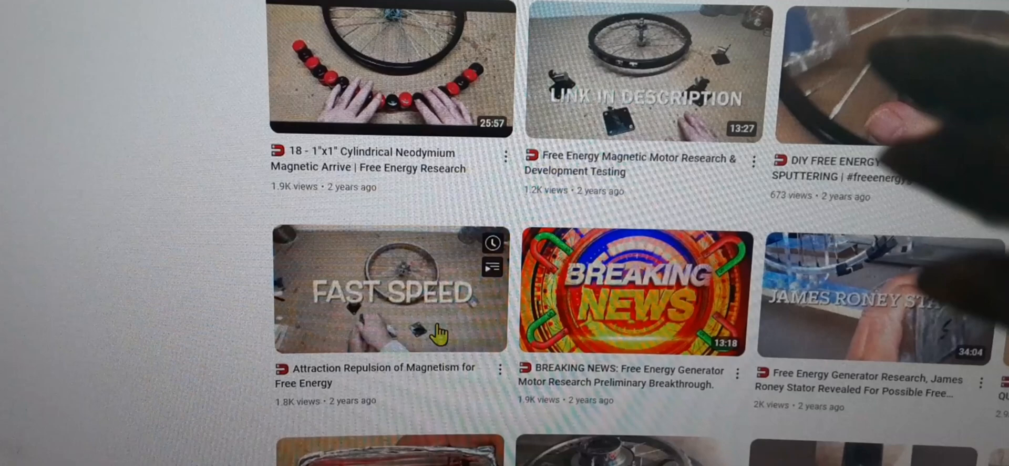
pyautogui.scroll(-3)
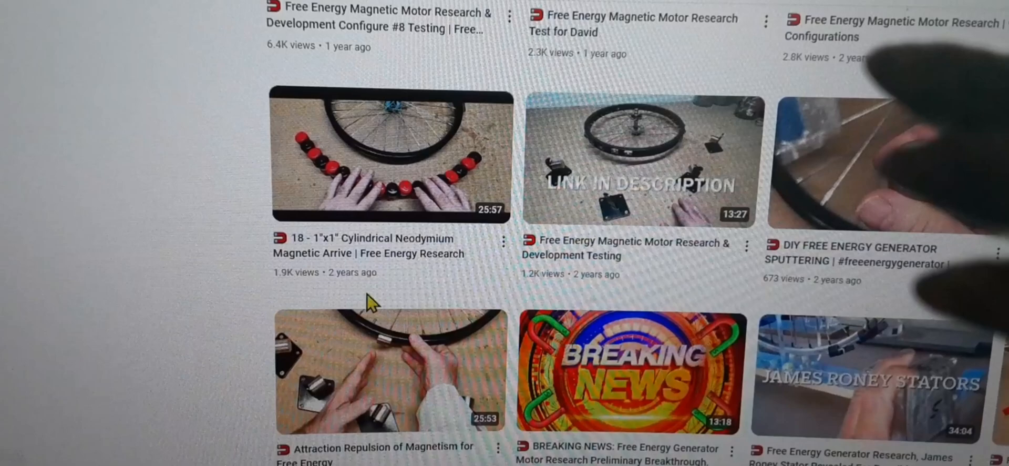
pyautogui.scroll(-3)
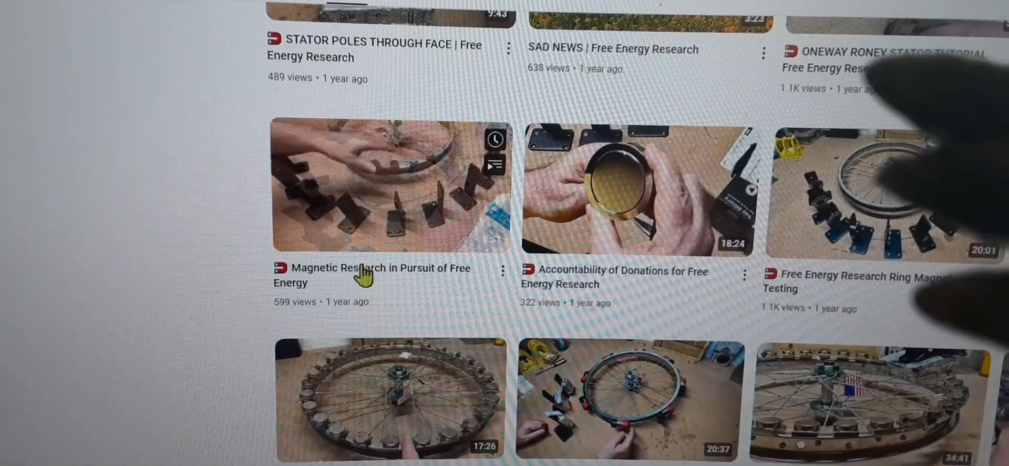